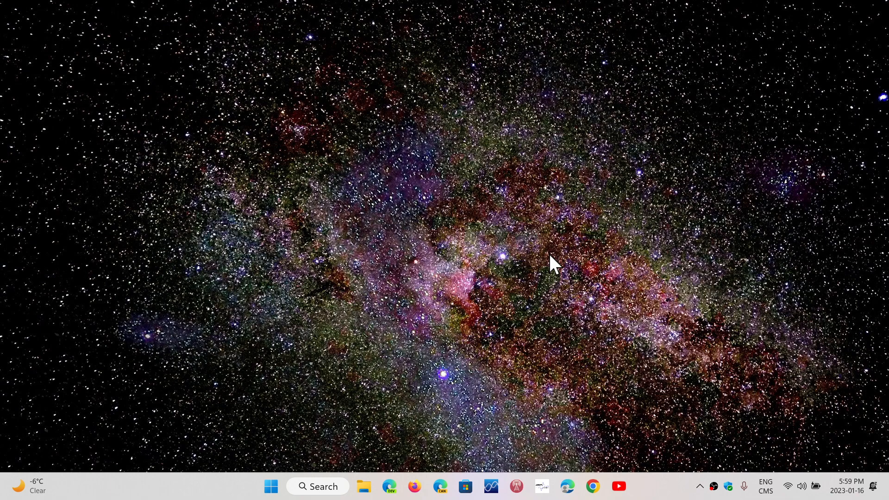
mouse_move(371, 366)
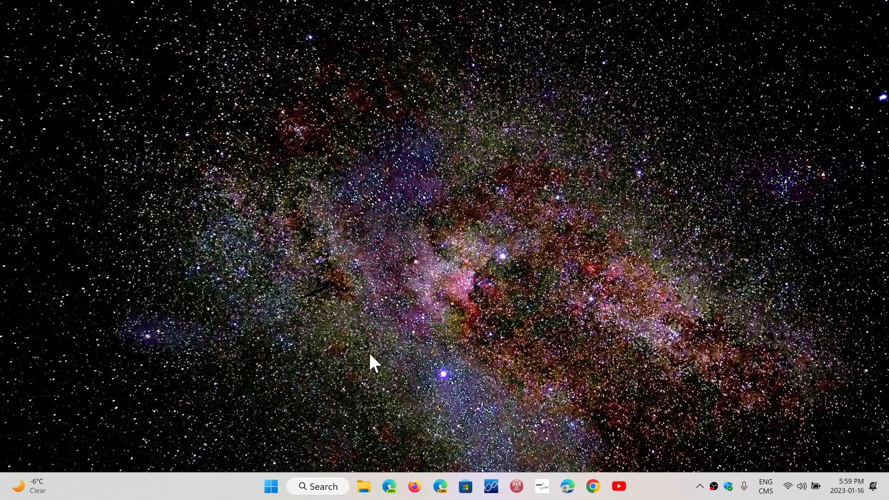
mouse_move(271, 487)
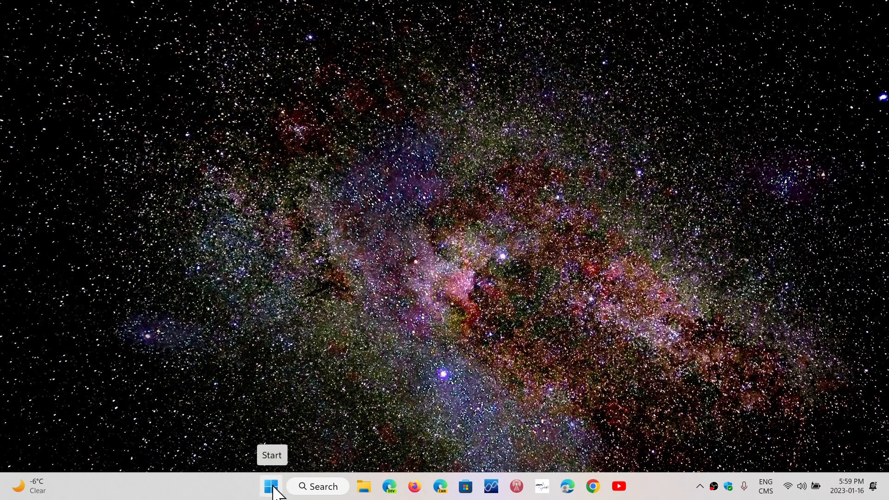
Bring up the Start button's quick-link menu of system tools
right_click(271, 486)
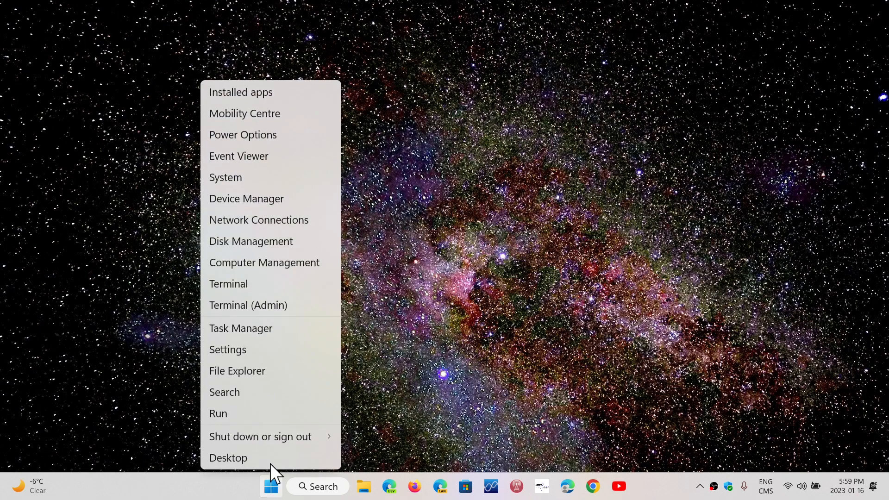
mouse_move(240, 328)
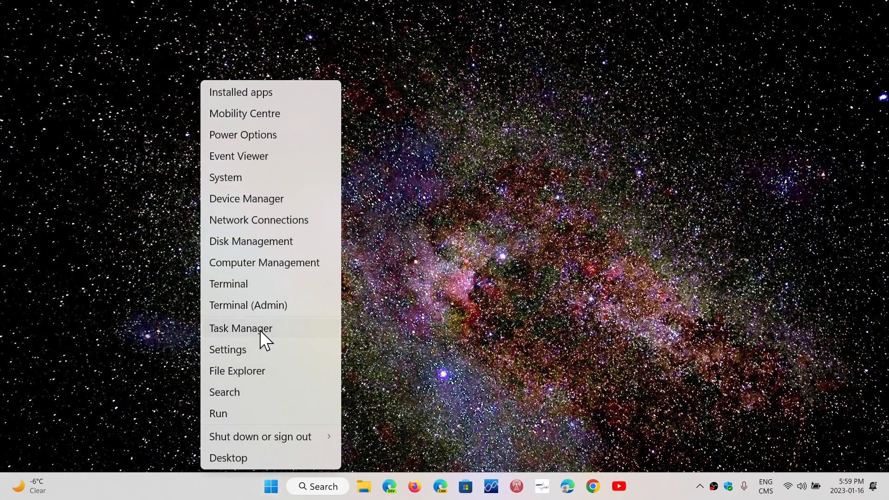
Launch Task Manager maximized on the Performance page showing GPU 0 details
left_click(241, 328)
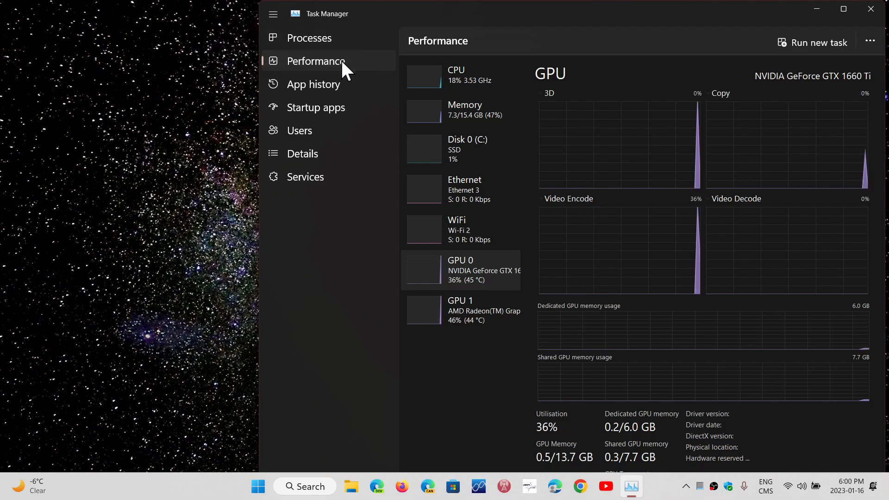
left_click(843, 8)
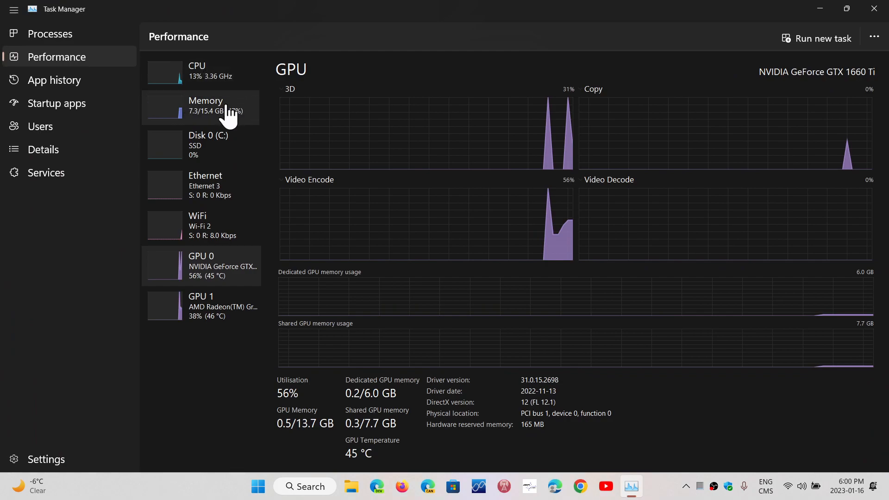
mouse_move(166, 264)
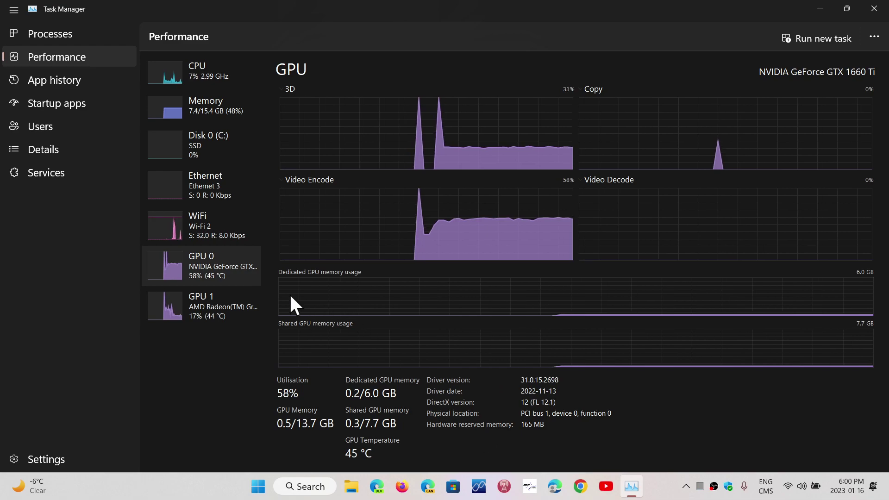
left_click(201, 306)
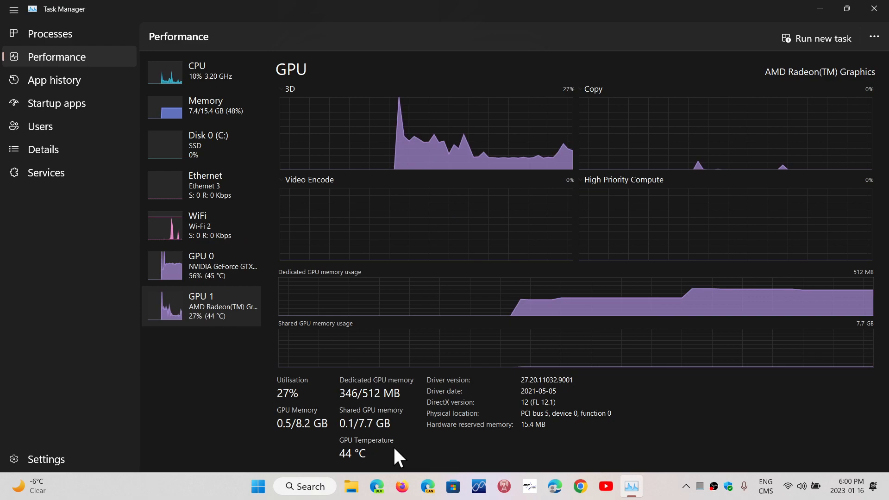
mouse_move(213, 304)
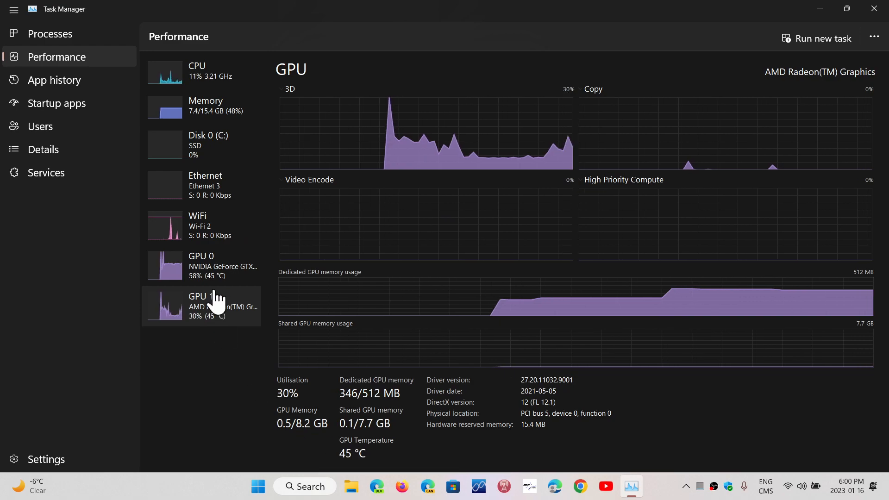
left_click(201, 266)
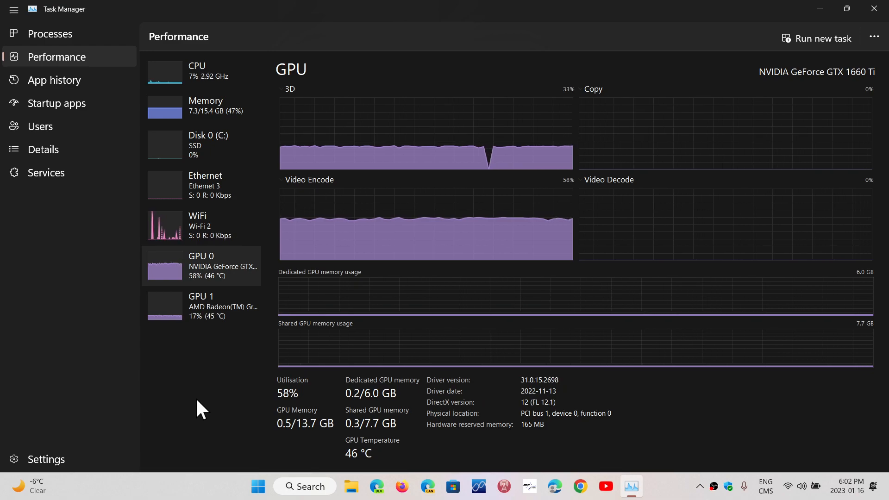
mouse_move(196, 226)
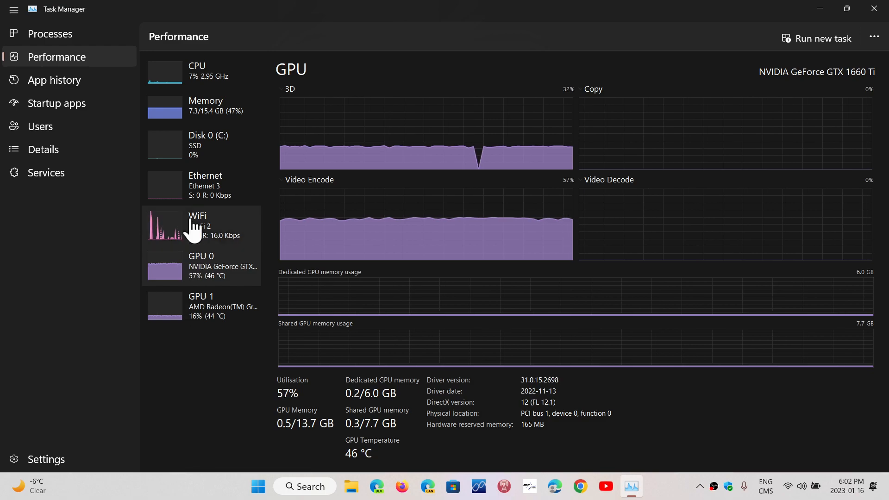
View the AMD Ryzen 7 4800H CPU details, then return to the GPU 0 graphs
left_click(196, 71)
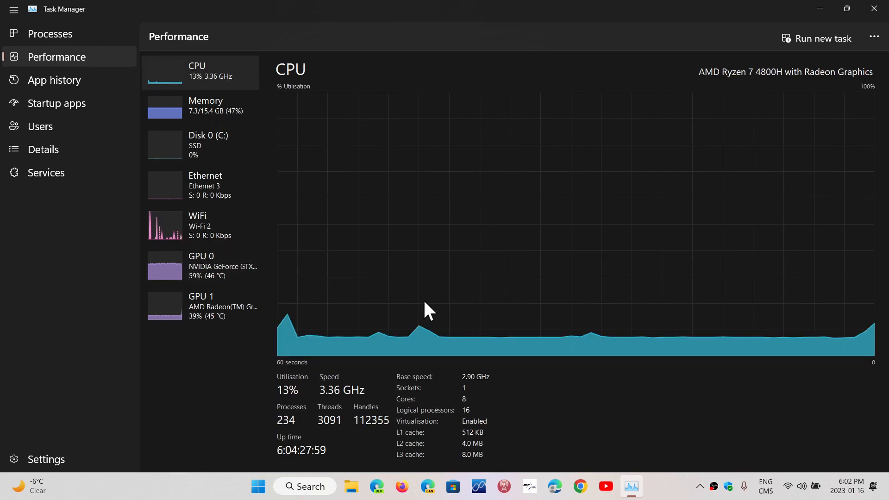
mouse_move(565, 420)
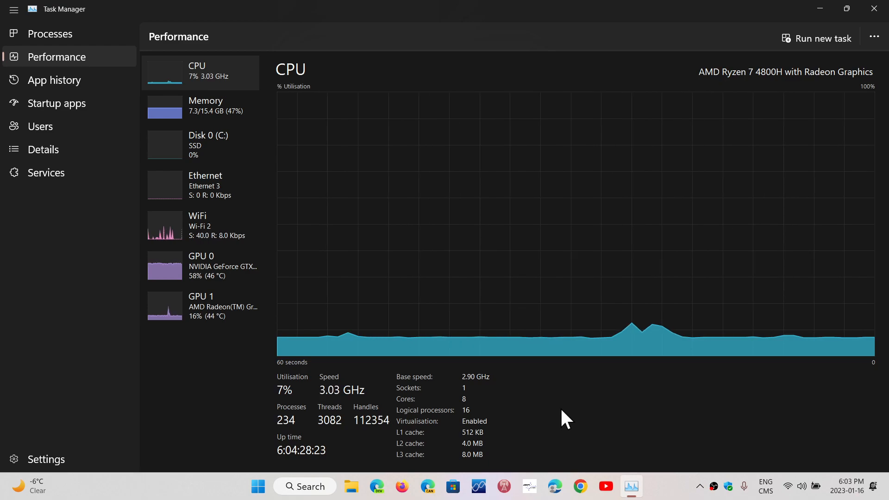
left_click(201, 266)
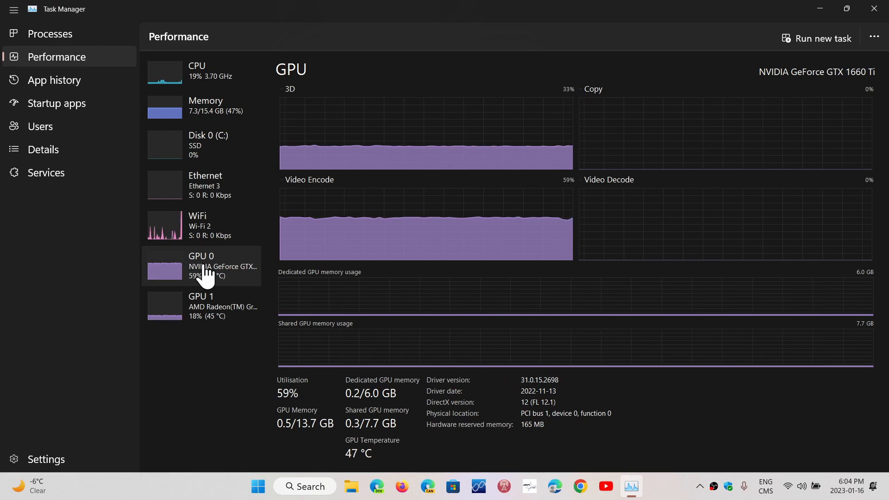
mouse_move(206, 385)
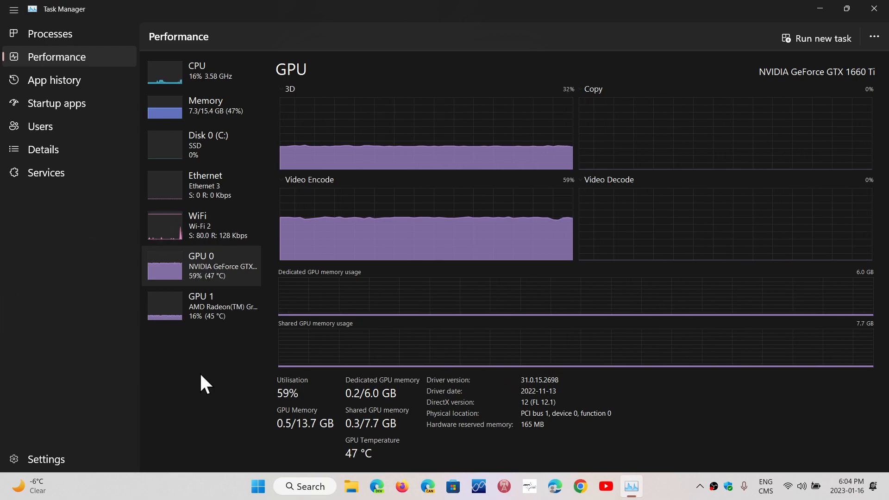